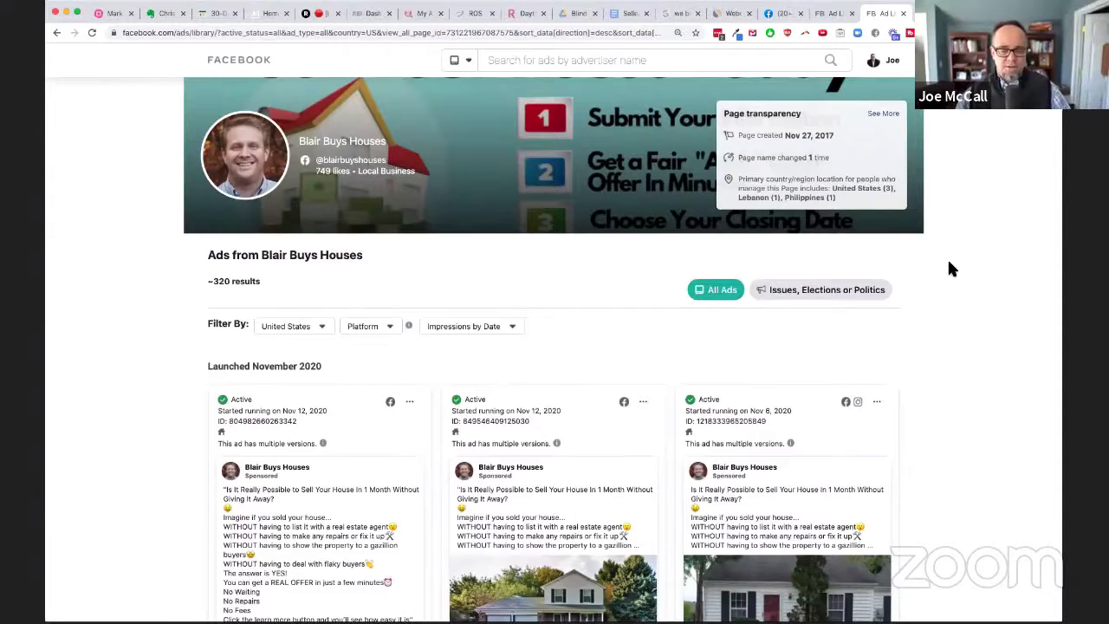
{"action": "scroll", "scroll_direction": "down", "scroll_amount": 3}
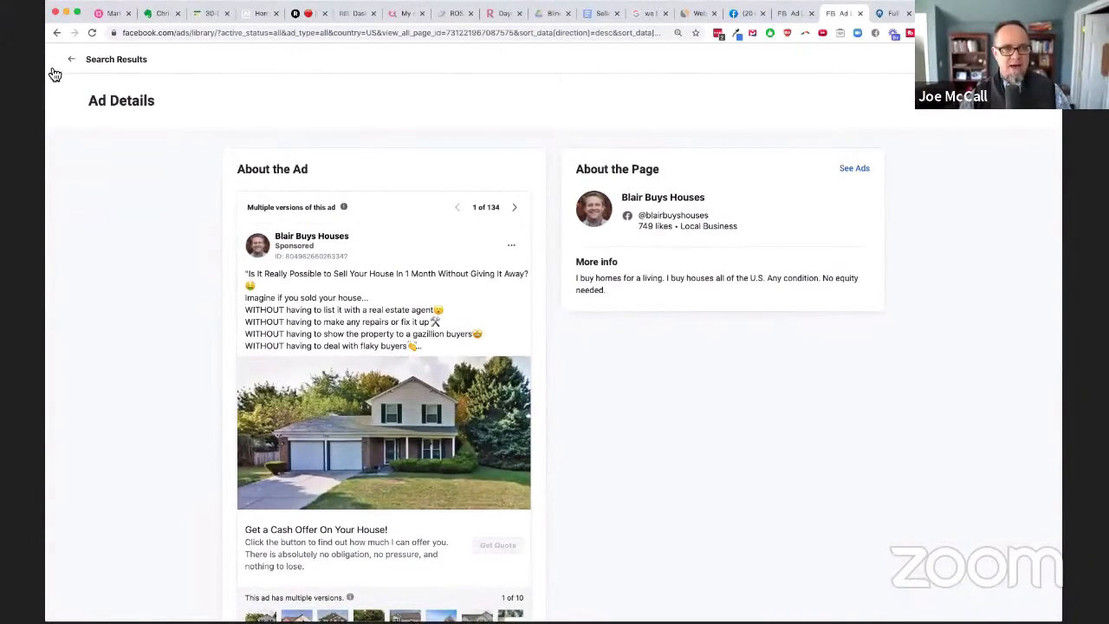
{"action": "left_click", "coordinate": [73, 58]}
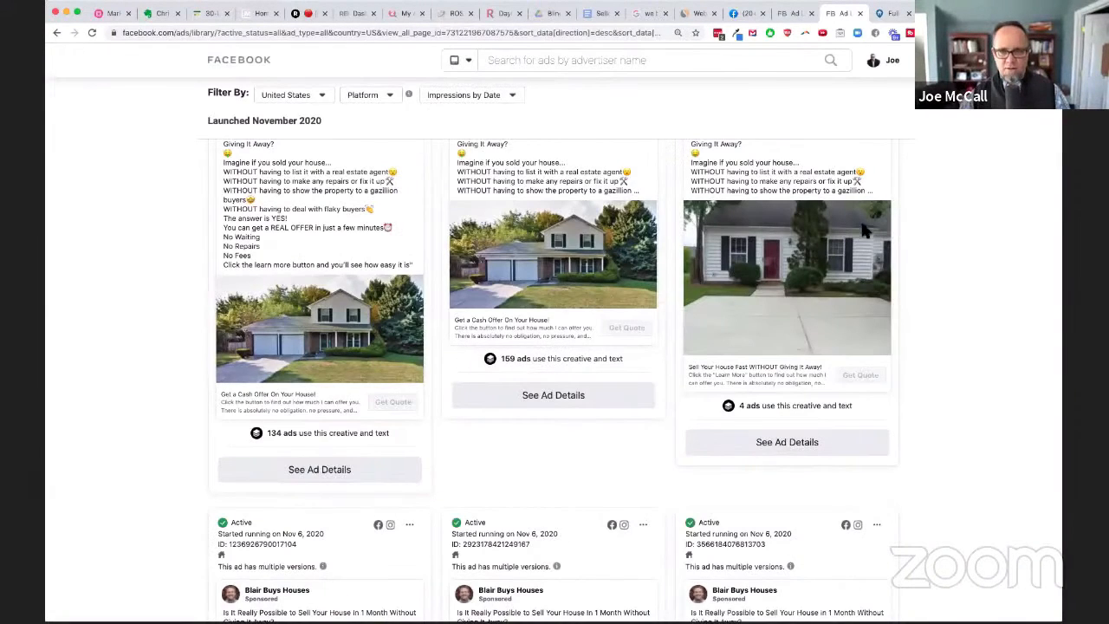